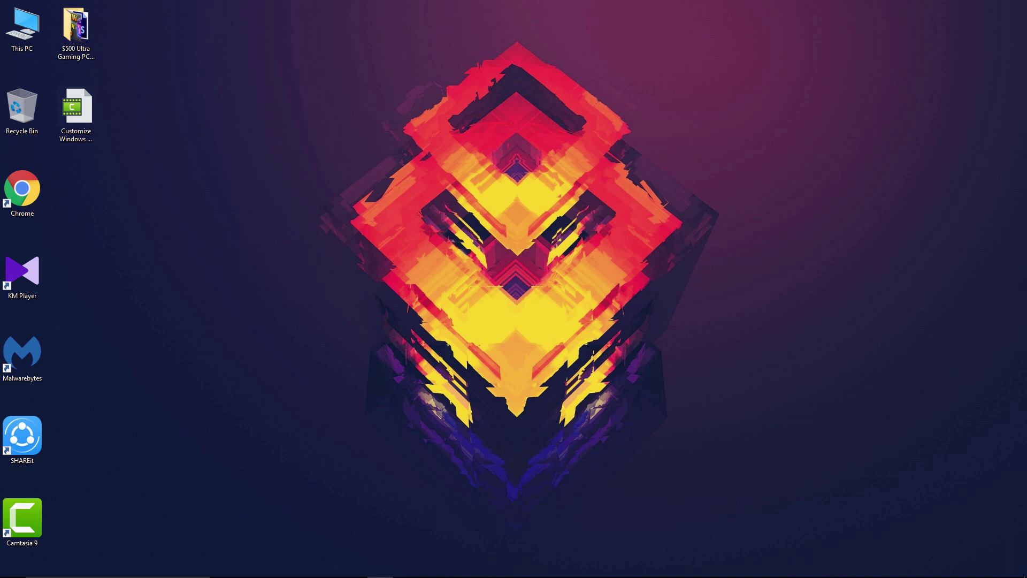
{"action": "mouse_move", "coordinate": [426, 516]}
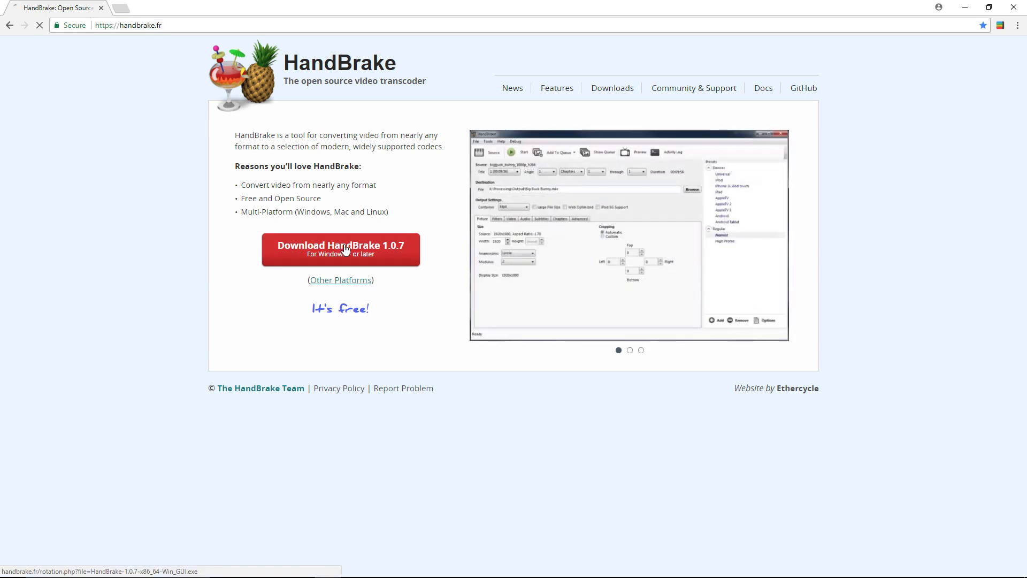
Step: Download the HandBrake 1.0.7 Windows installer from handbrake.fr
{"action": "left_click", "coordinate": [340, 250]}
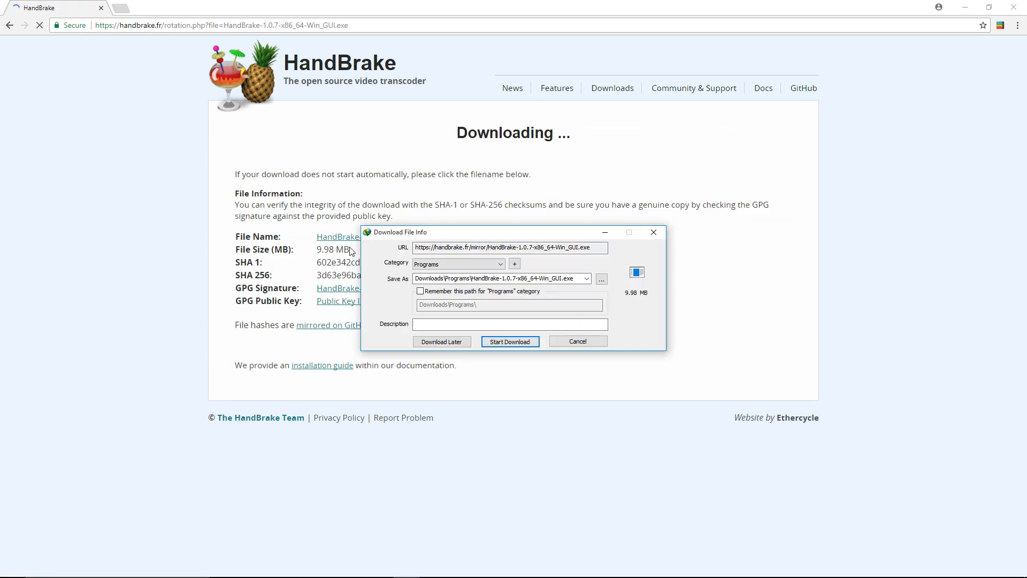
{"action": "left_click", "coordinate": [509, 341]}
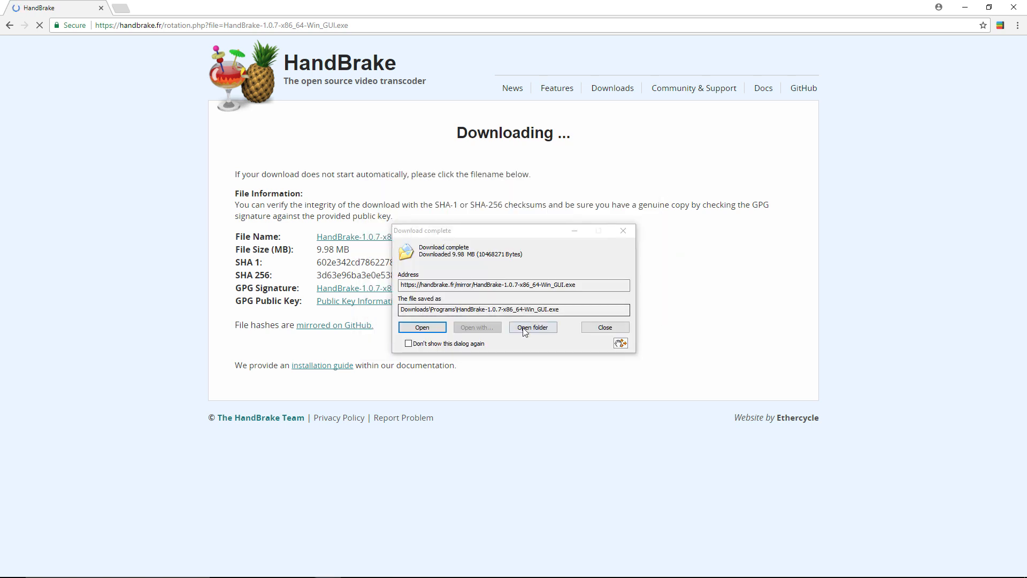
Step: Run the downloaded installer from its folder and finish the HandBrake 1.0.7 setup
{"action": "left_click", "coordinate": [532, 327]}
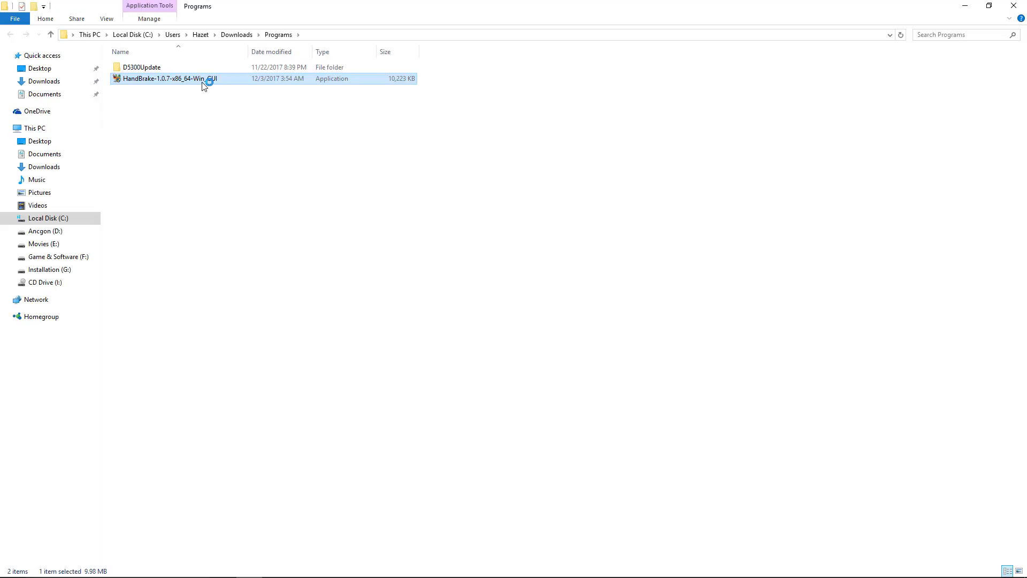
{"action": "double_click", "coordinate": [161, 78]}
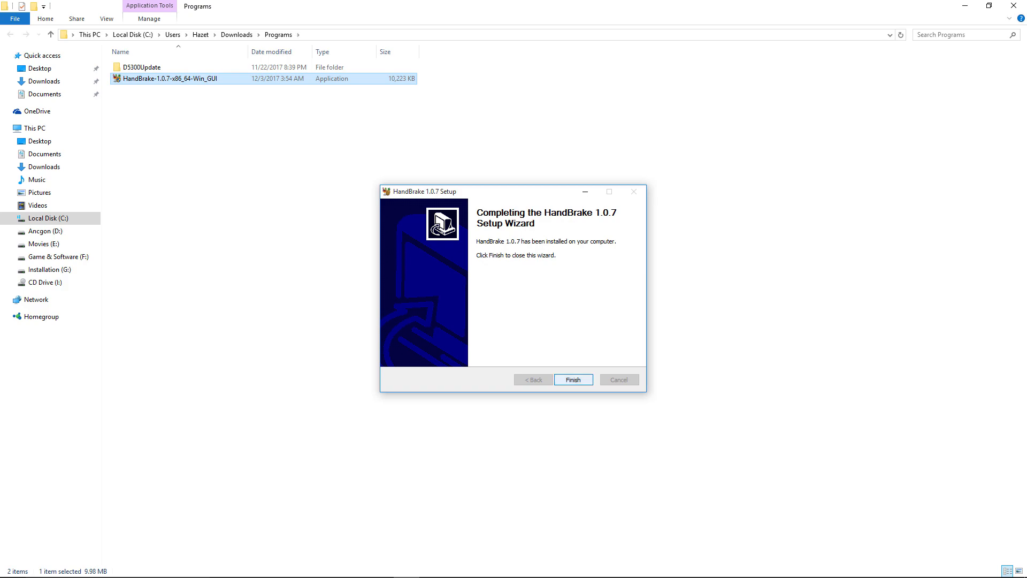
{"action": "left_click", "coordinate": [571, 379]}
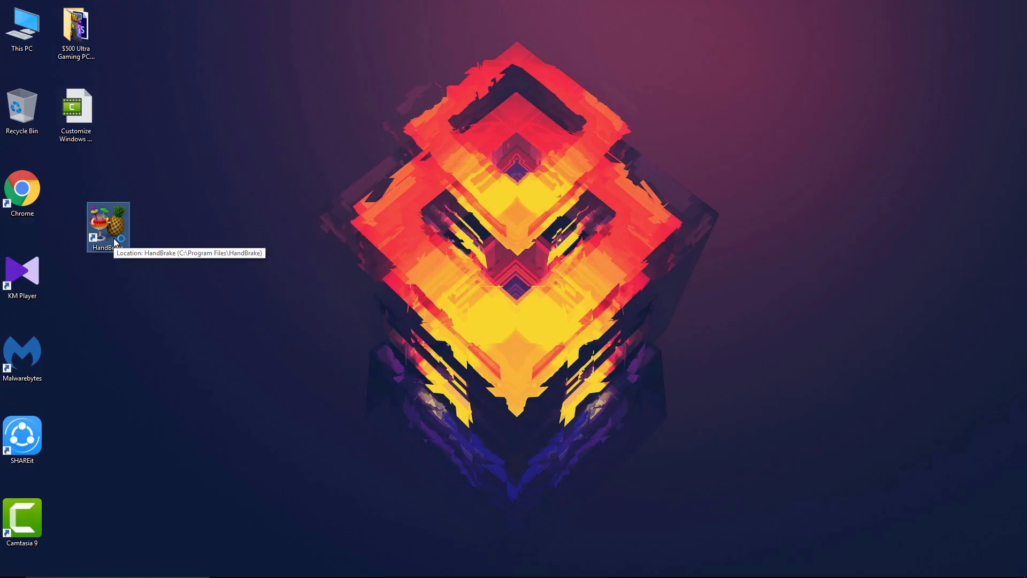
Step: Launch HandBrake and select the $500 Ultra Gaming PC Build MP4 as a single-file source
{"action": "double_click", "coordinate": [107, 225]}
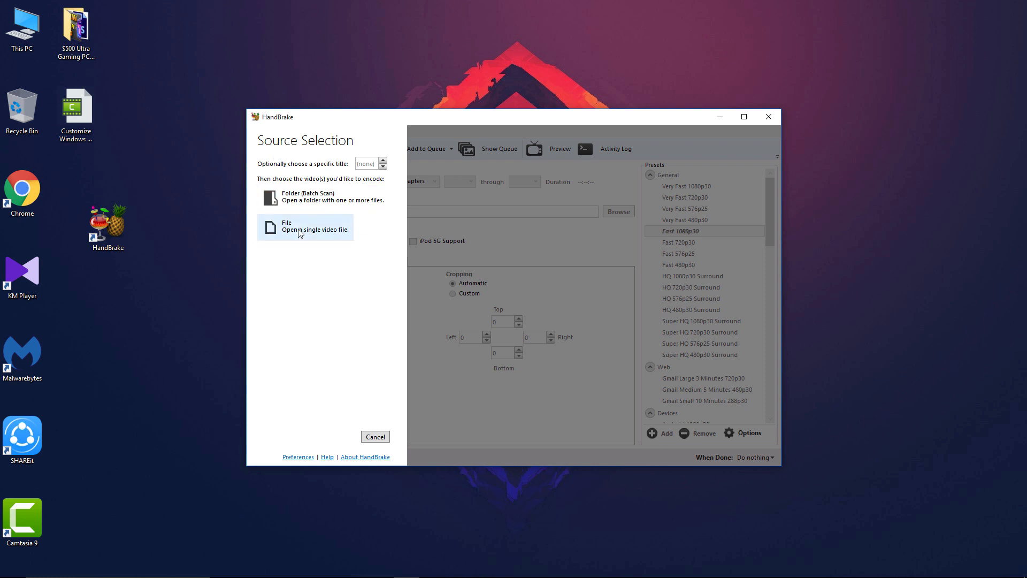
{"action": "left_click", "coordinate": [304, 226]}
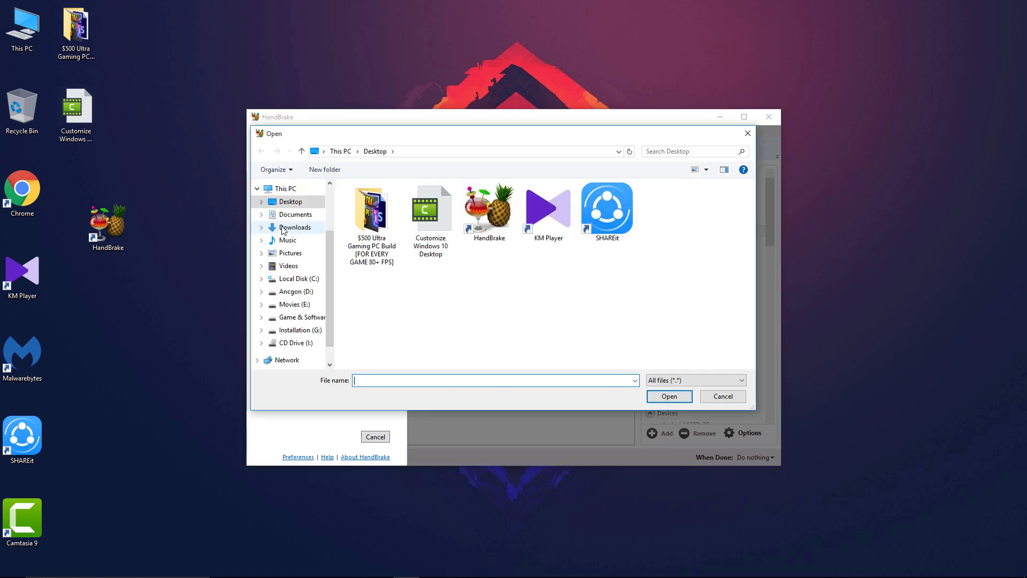
{"action": "double_click", "coordinate": [371, 210]}
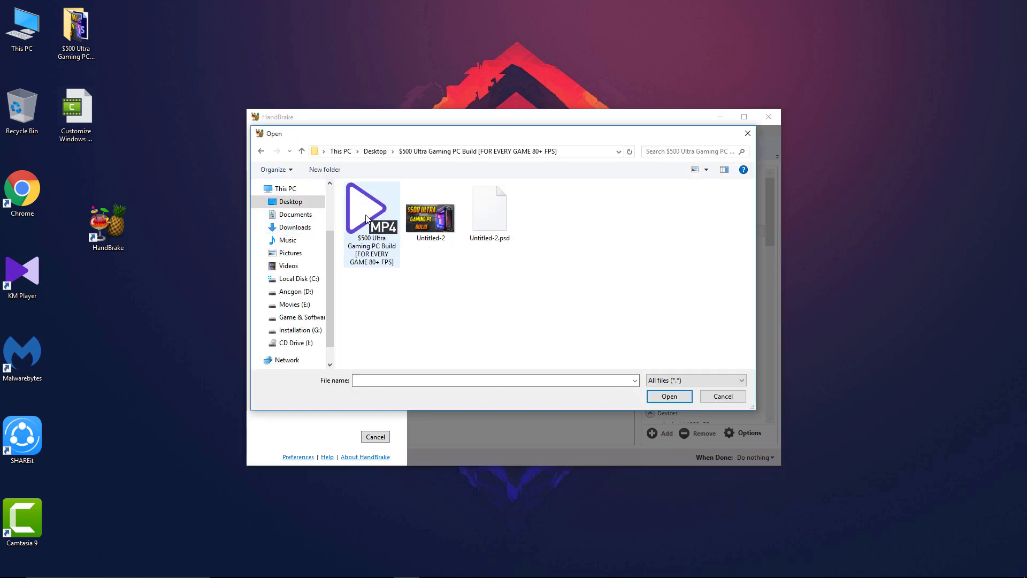
{"action": "left_click", "coordinate": [371, 211]}
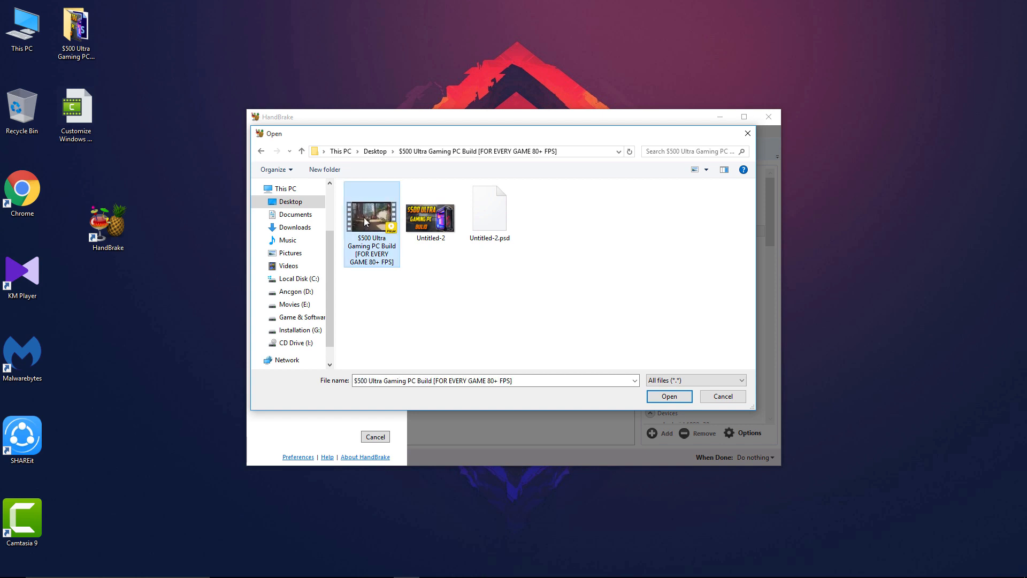
Step: Check in Properties that the video is 3.19 GB, then load it into HandBrake
{"action": "right_click", "coordinate": [371, 216]}
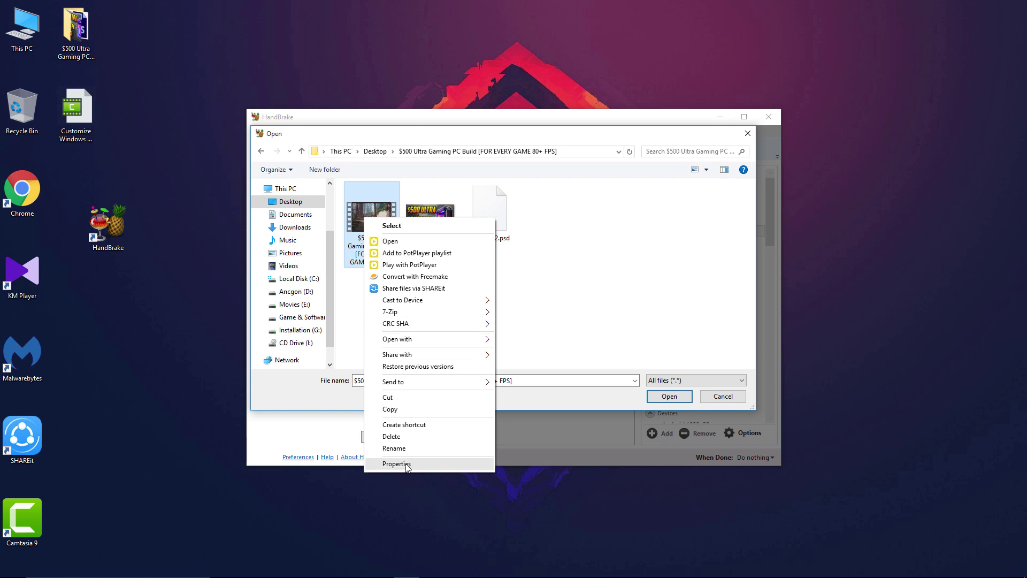
{"action": "left_click", "coordinate": [396, 463]}
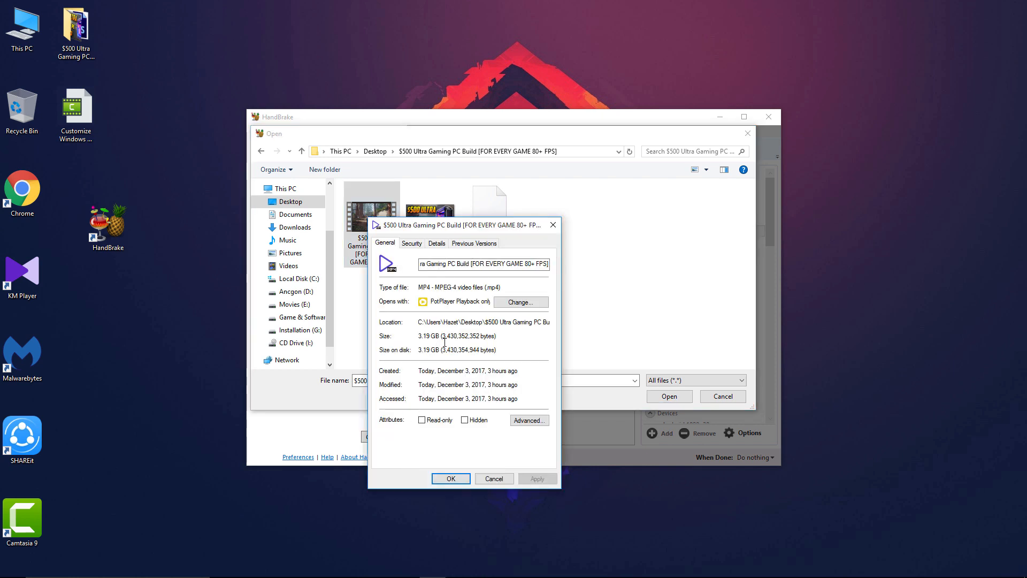
{"action": "mouse_move", "coordinate": [511, 350]}
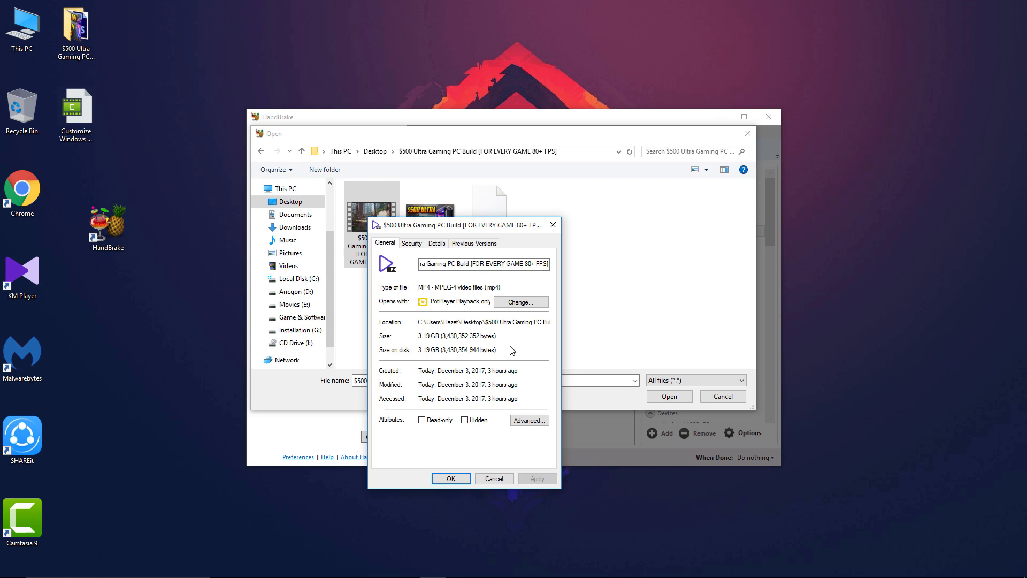
{"action": "left_click", "coordinate": [493, 478]}
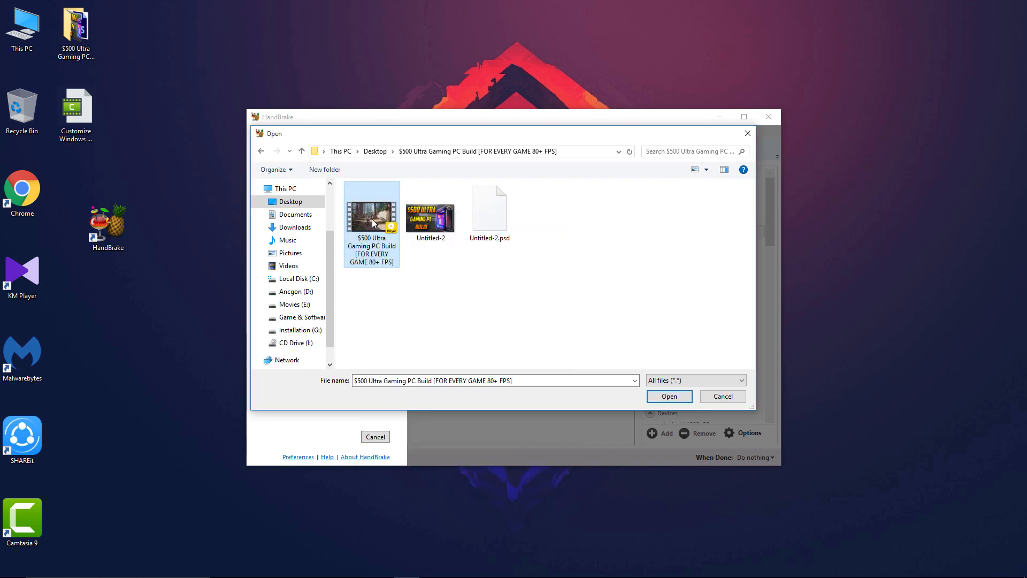
{"action": "left_click", "coordinate": [668, 395]}
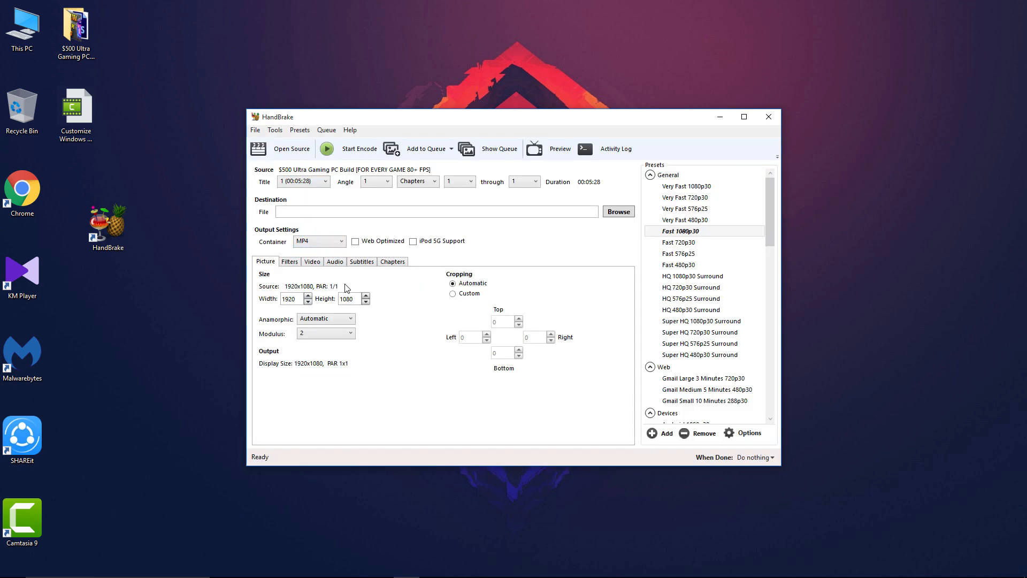
{"action": "mouse_move", "coordinate": [348, 298]}
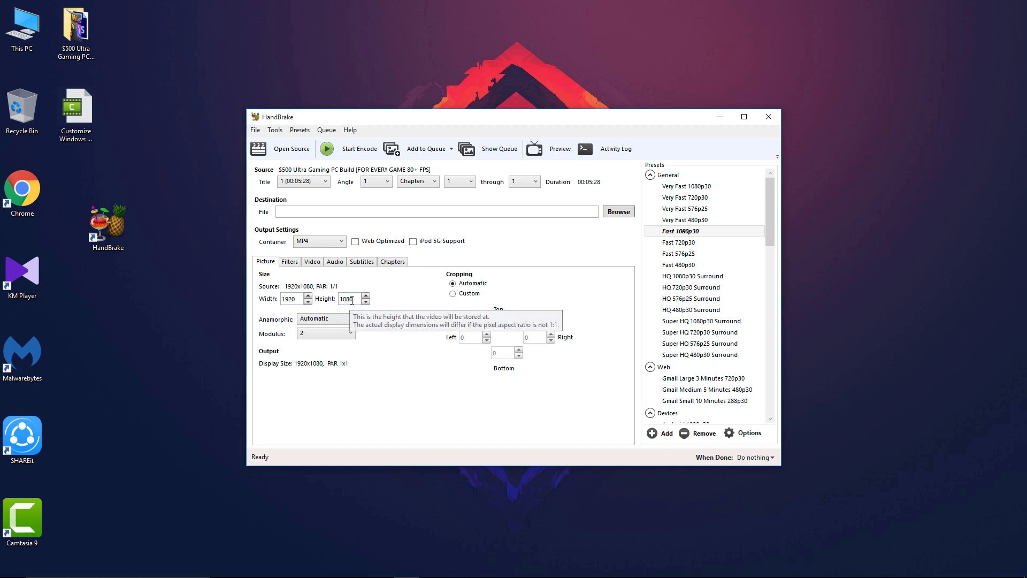
{"action": "mouse_move", "coordinate": [466, 293]}
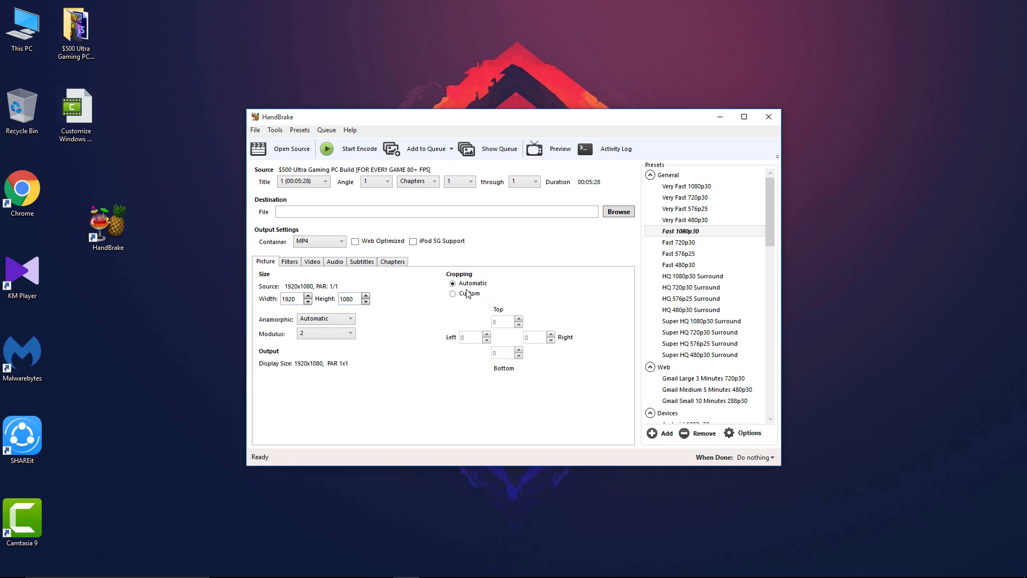
{"action": "mouse_move", "coordinate": [427, 293]}
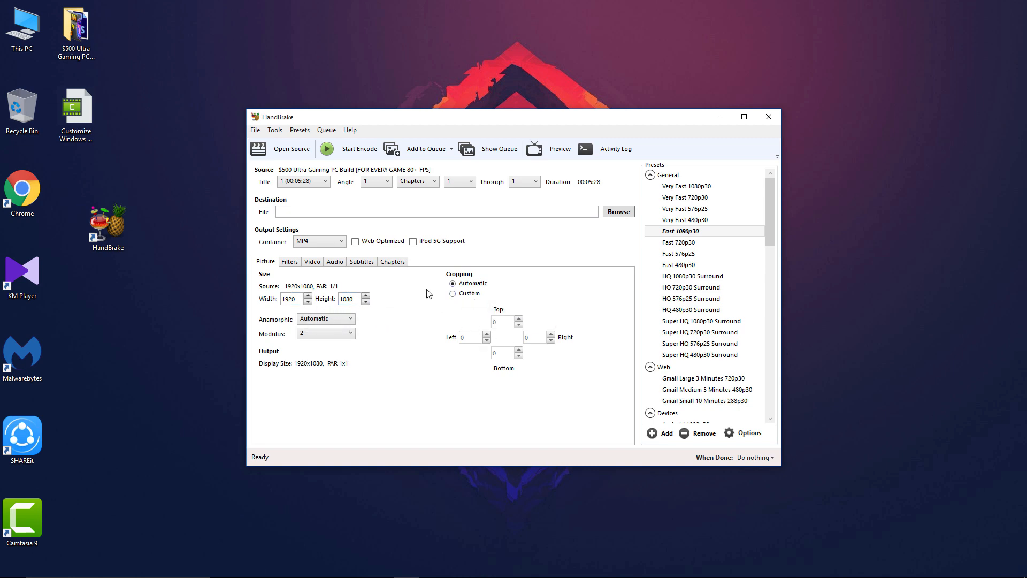
Step: Keep the H.264 (x264) codec and the framerate at 30 fps in the Video settings
{"action": "left_click", "coordinate": [311, 261]}
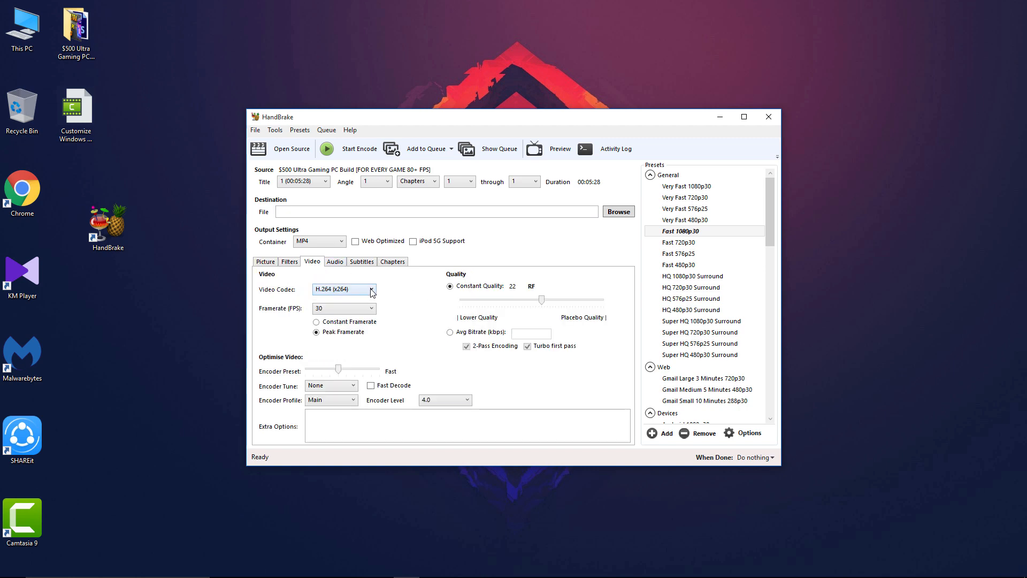
{"action": "left_click", "coordinate": [343, 289]}
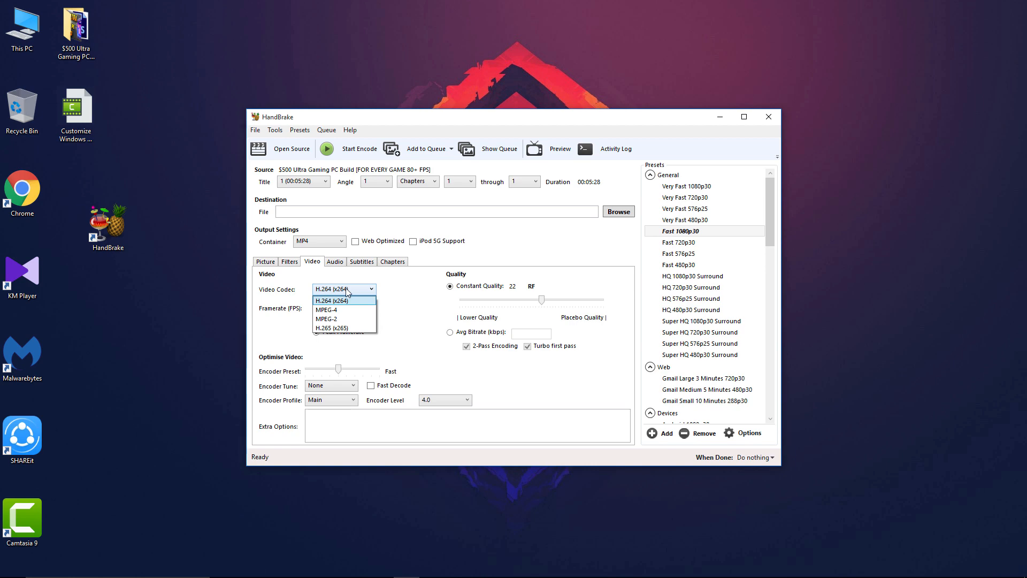
{"action": "left_click", "coordinate": [337, 299]}
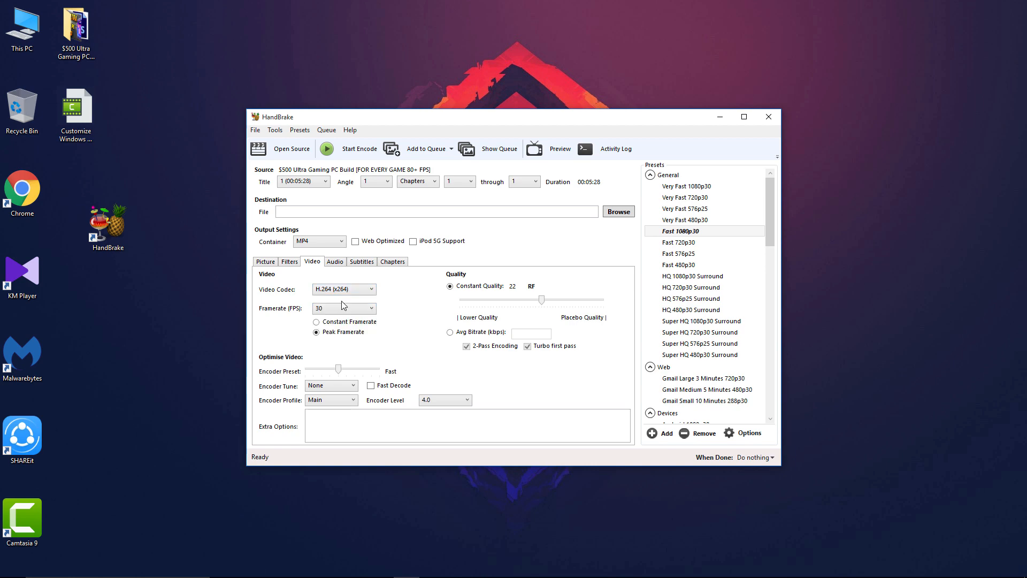
{"action": "mouse_move", "coordinate": [381, 301]}
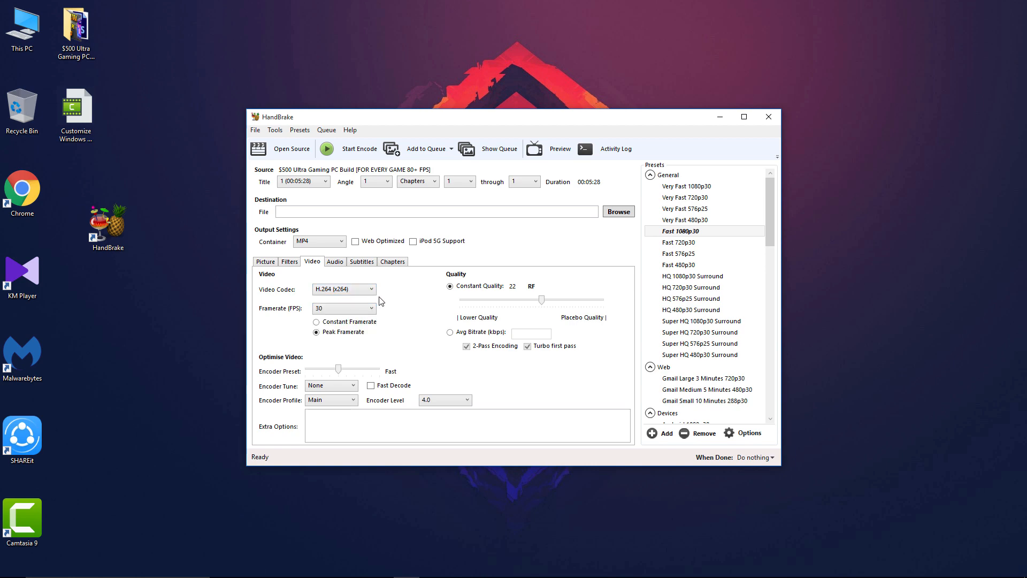
{"action": "mouse_move", "coordinate": [344, 308]}
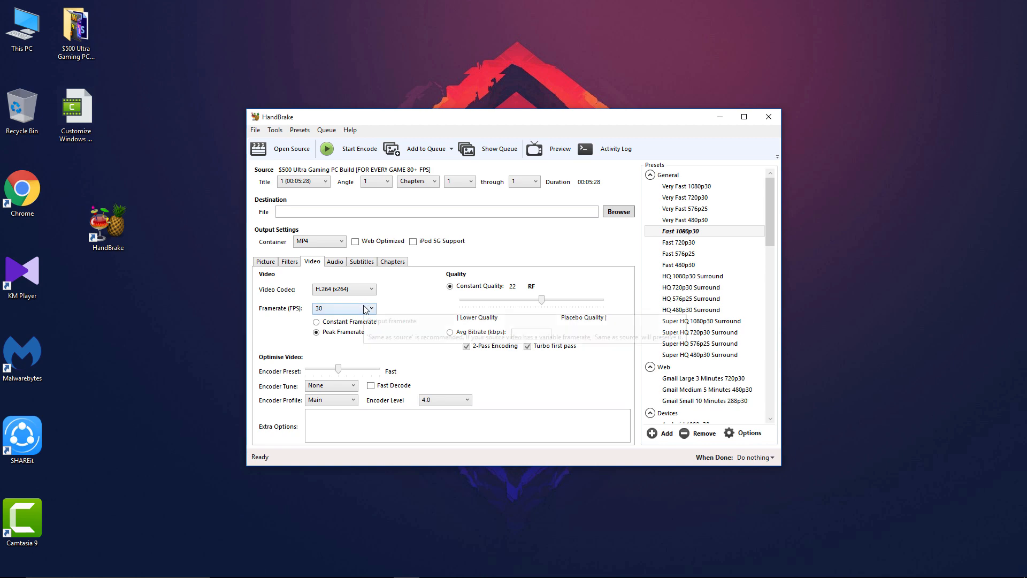
{"action": "left_click", "coordinate": [344, 308]}
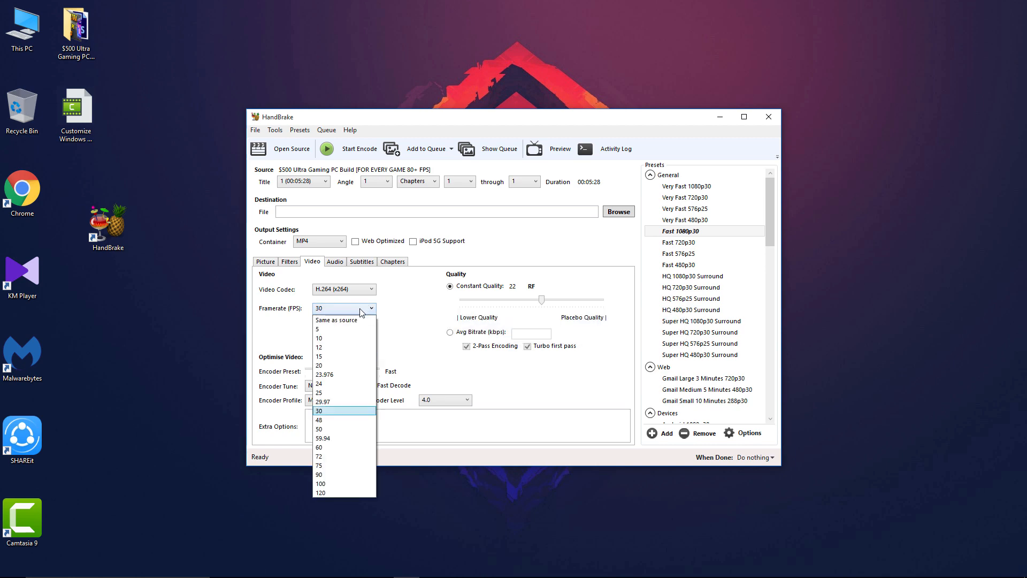
{"action": "mouse_move", "coordinate": [330, 411]}
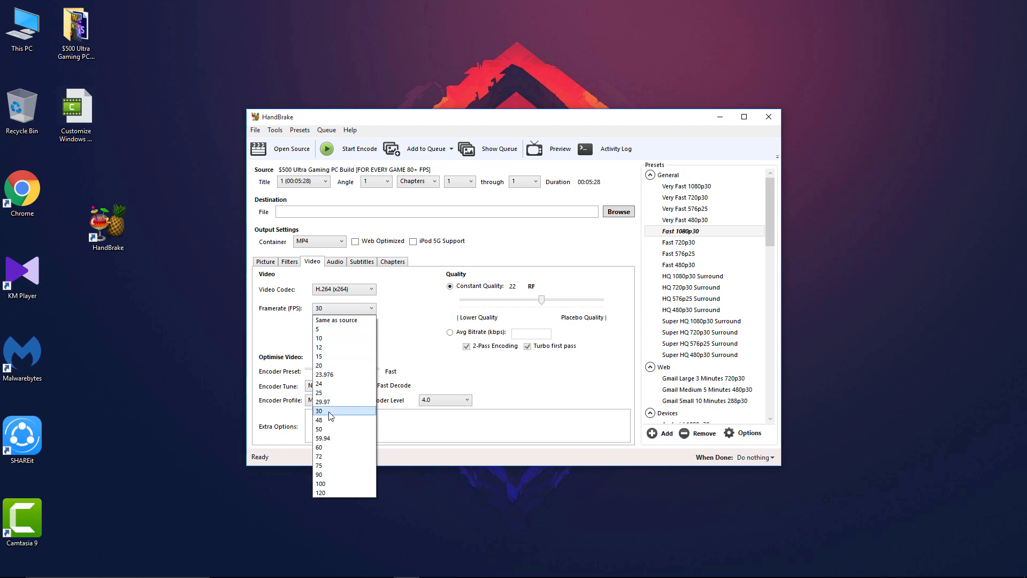
{"action": "left_click", "coordinate": [319, 411]}
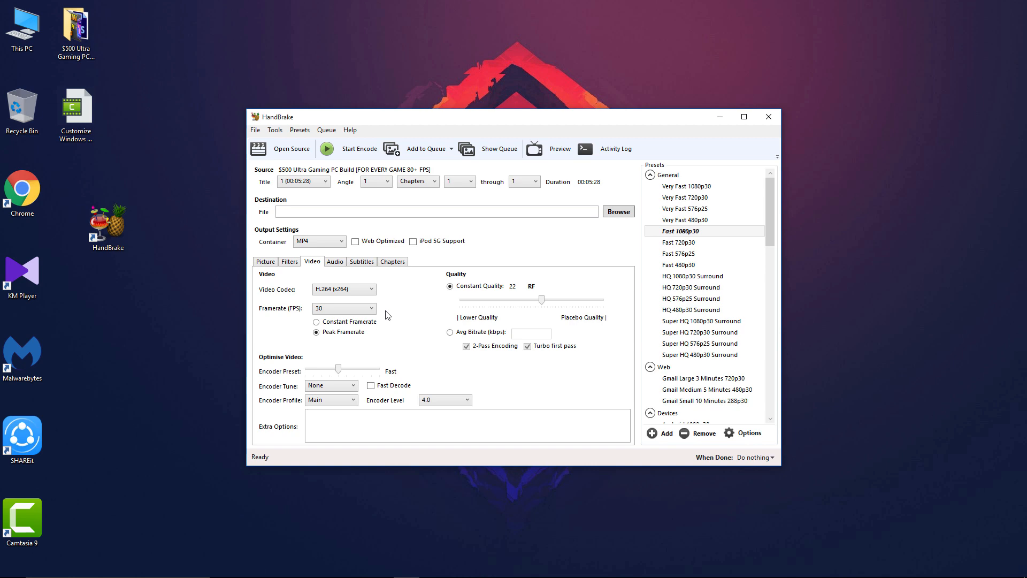
{"action": "mouse_move", "coordinate": [476, 300]}
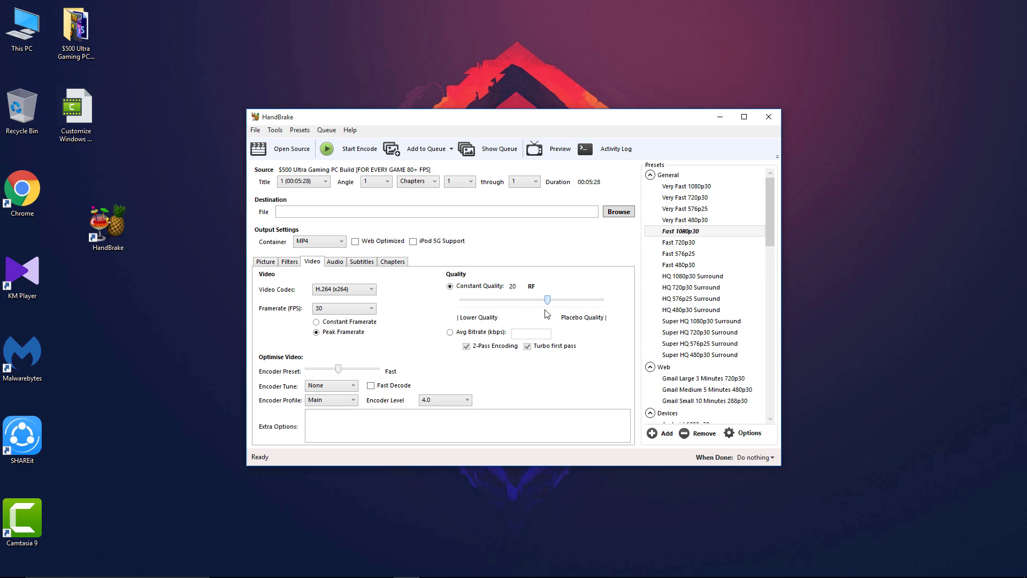
{"action": "mouse_move", "coordinate": [335, 276]}
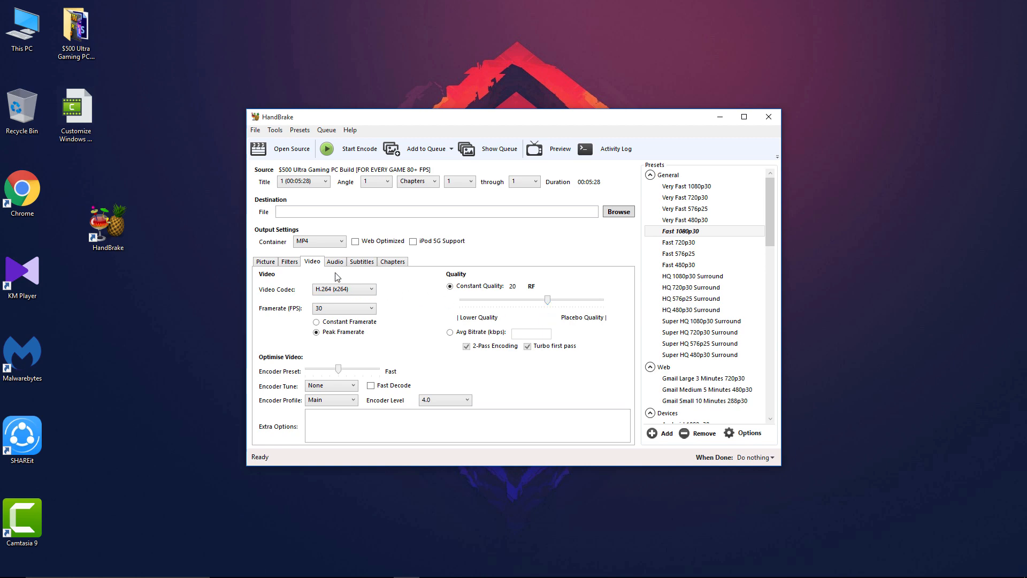
Step: Set the AAC audio track's bitrate to 320
{"action": "left_click", "coordinate": [335, 261]}
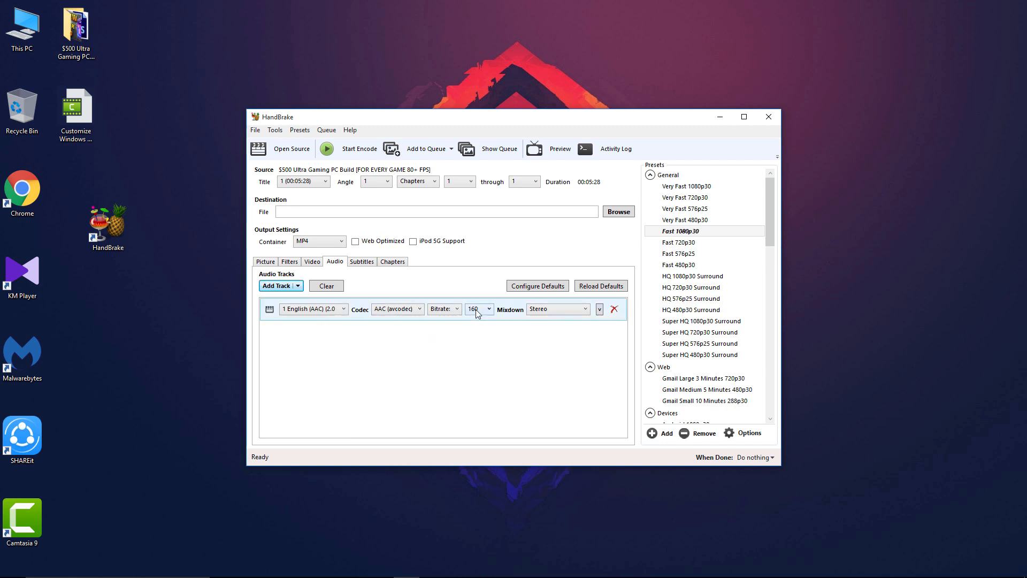
{"action": "left_click", "coordinate": [478, 308]}
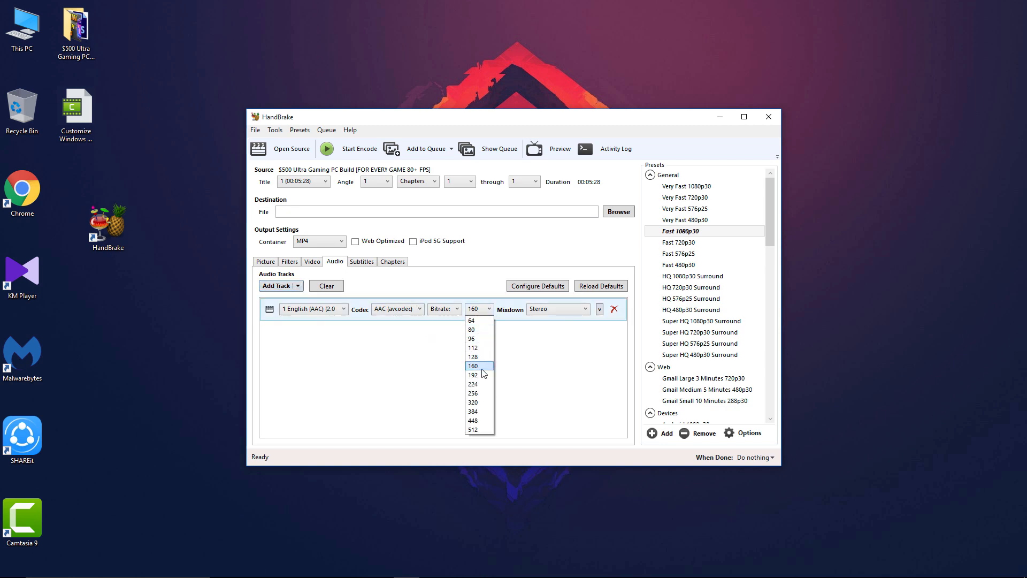
{"action": "mouse_move", "coordinate": [473, 376]}
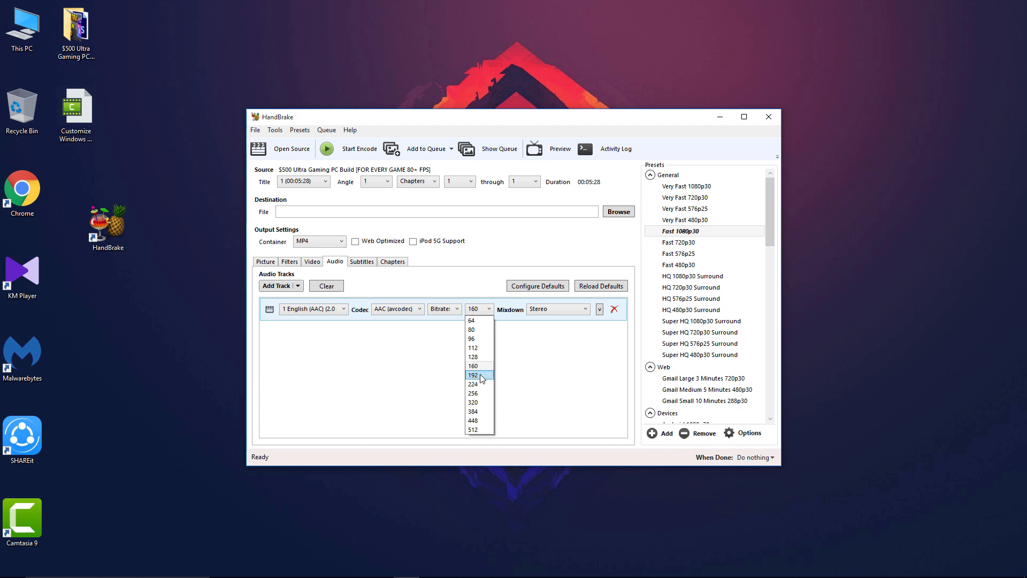
{"action": "left_click", "coordinate": [473, 403]}
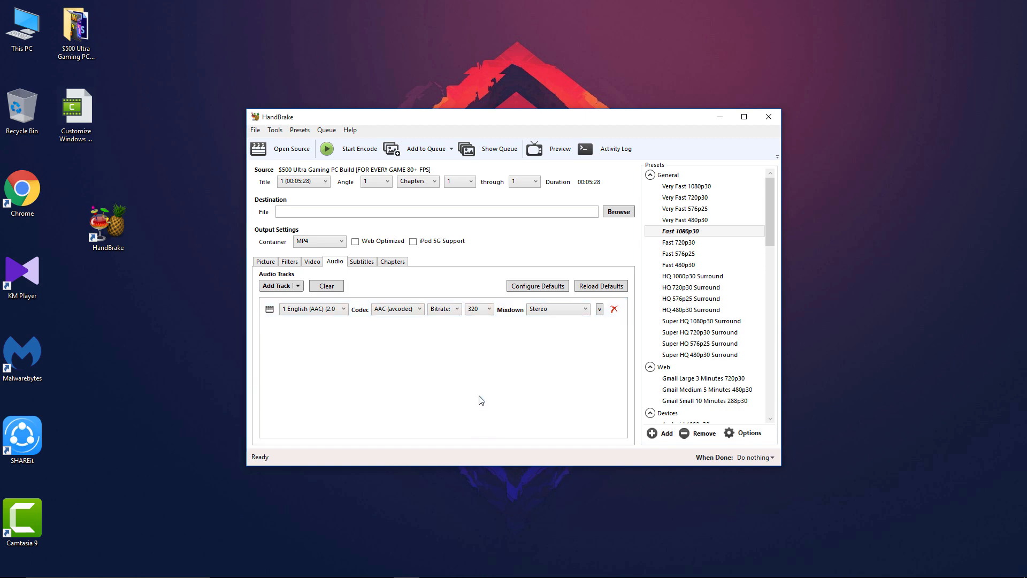
{"action": "mouse_move", "coordinate": [477, 348]}
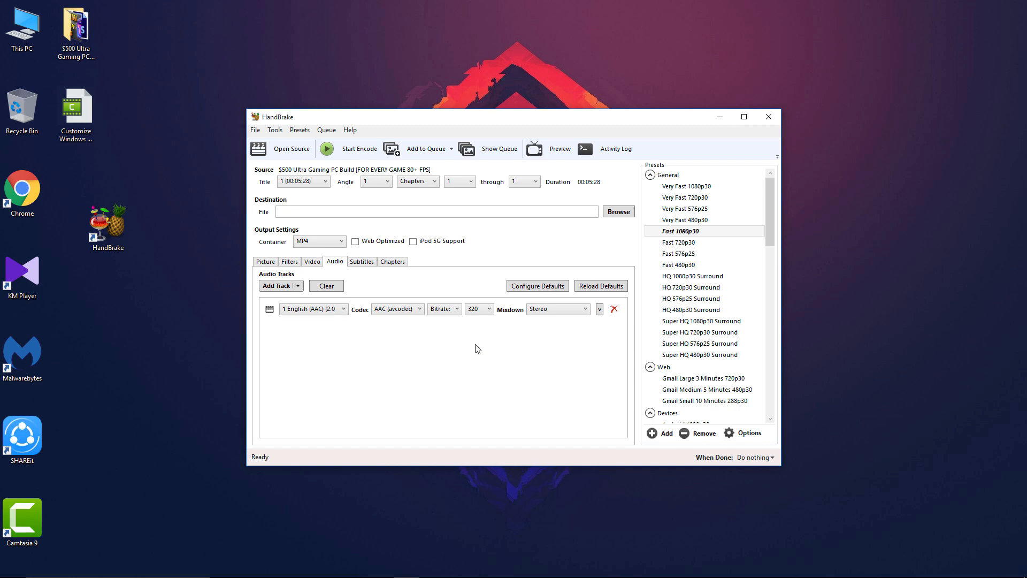
{"action": "mouse_move", "coordinate": [469, 347]}
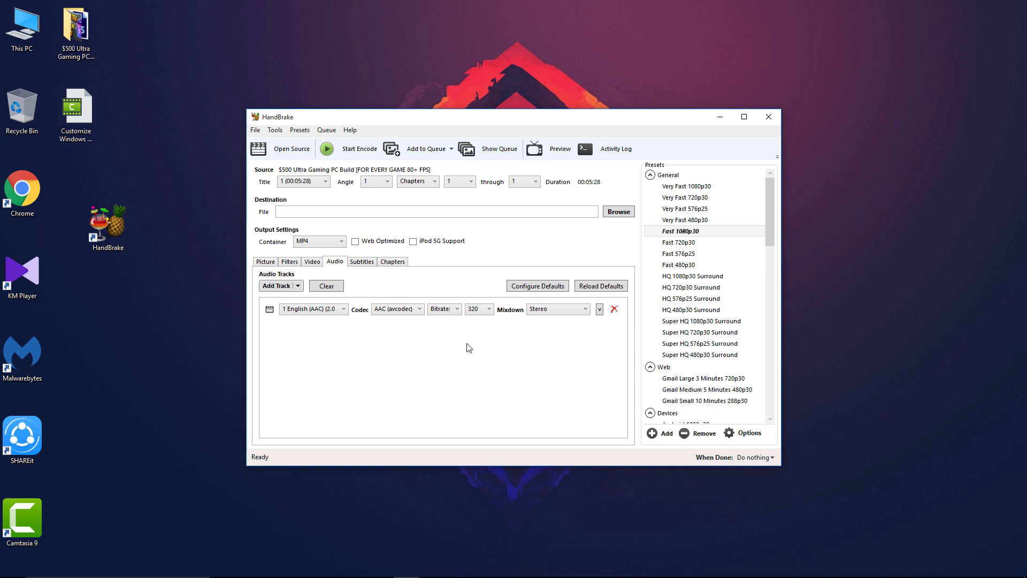
Step: Set the output file to YOUTUBE TEST.mp4 on the Desktop
{"action": "left_click", "coordinate": [265, 261]}
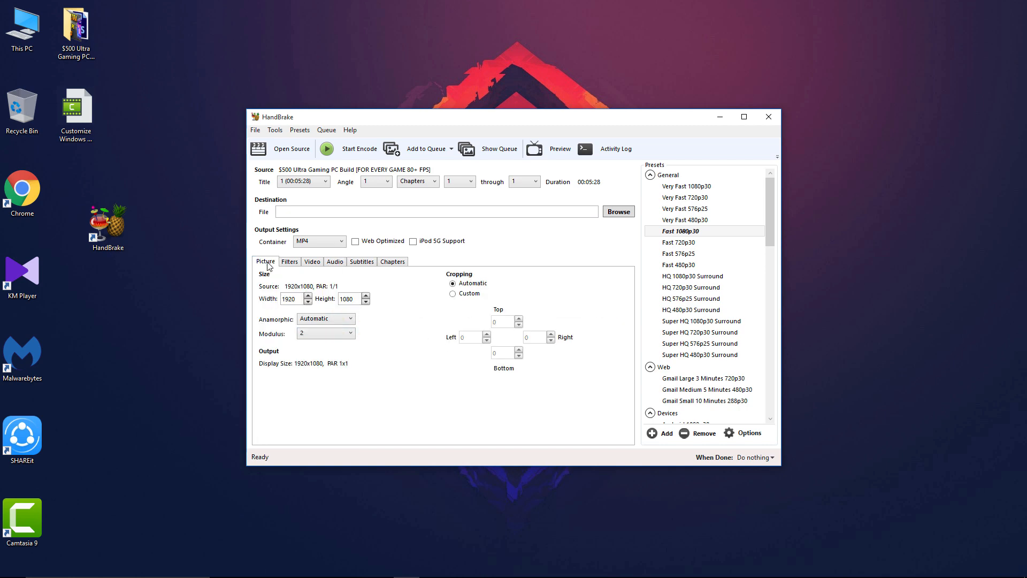
{"action": "mouse_move", "coordinate": [413, 307]}
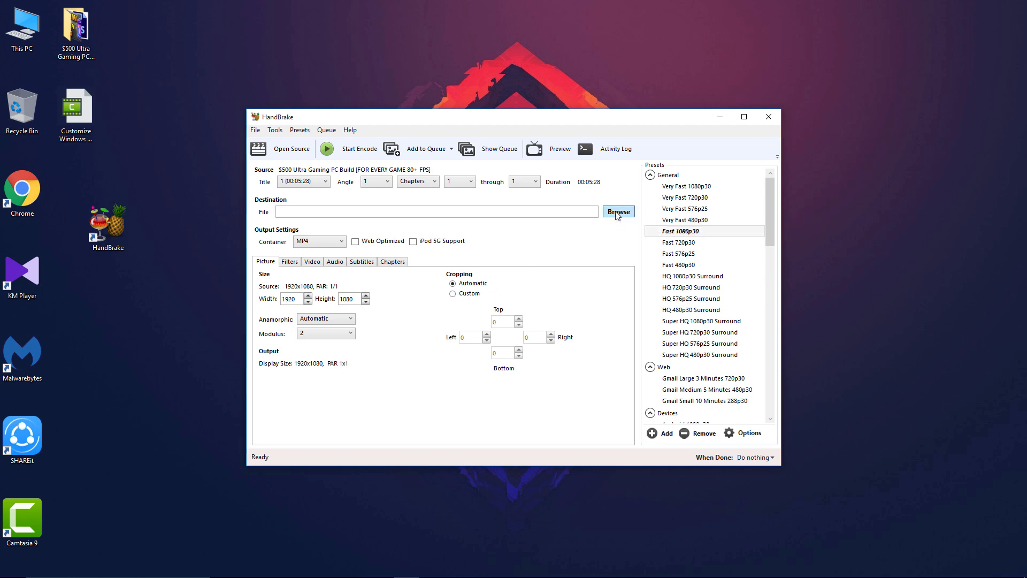
{"action": "left_click", "coordinate": [618, 210]}
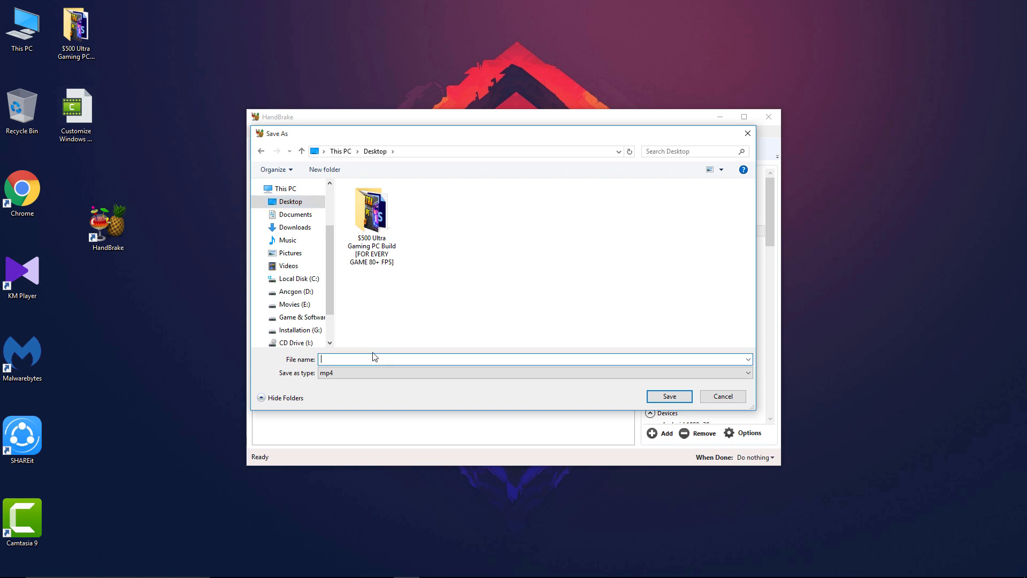
{"action": "type", "text": "YOUTUBE TEST"}
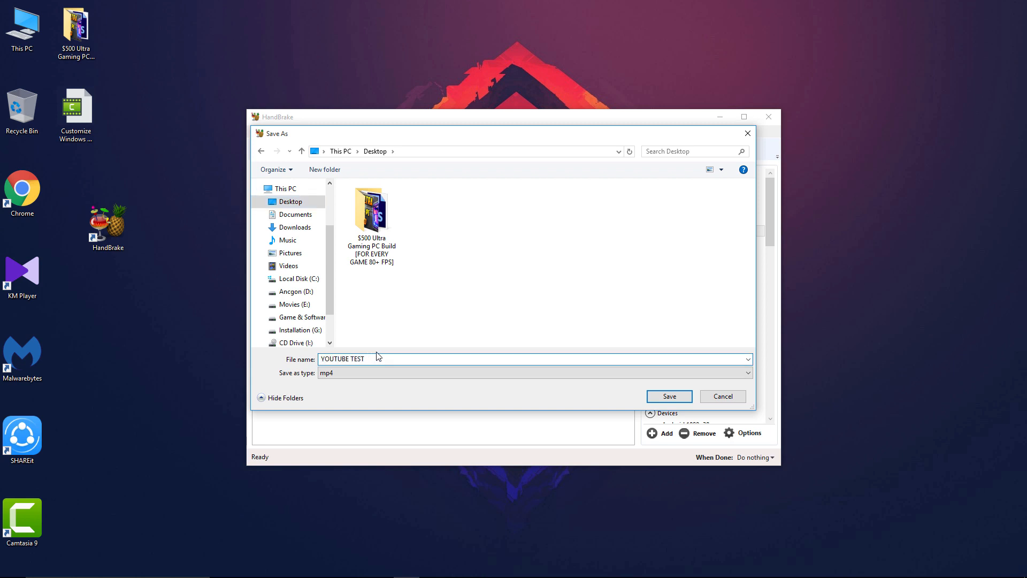
{"action": "left_click", "coordinate": [667, 396]}
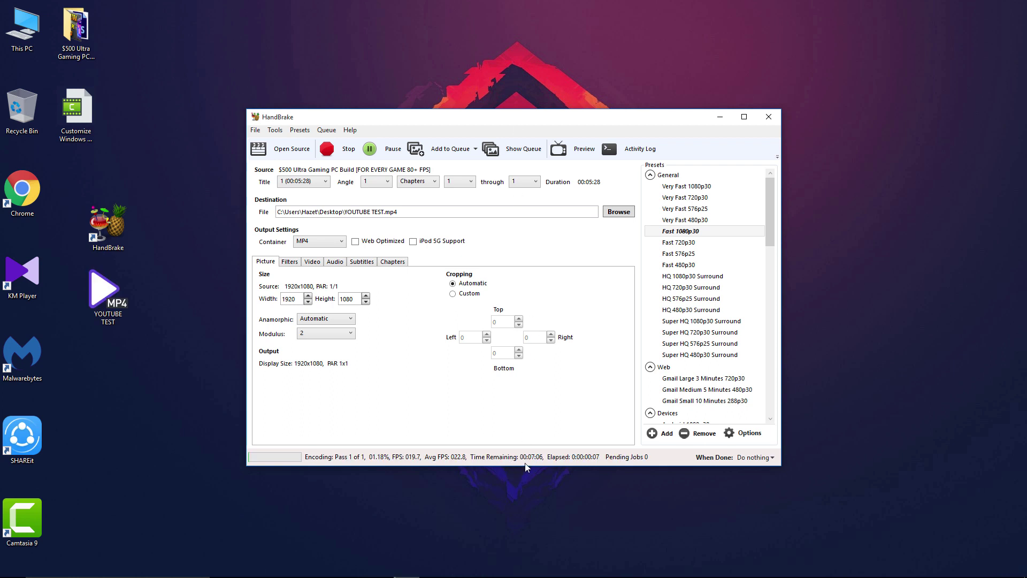
{"action": "mouse_move", "coordinate": [285, 479]}
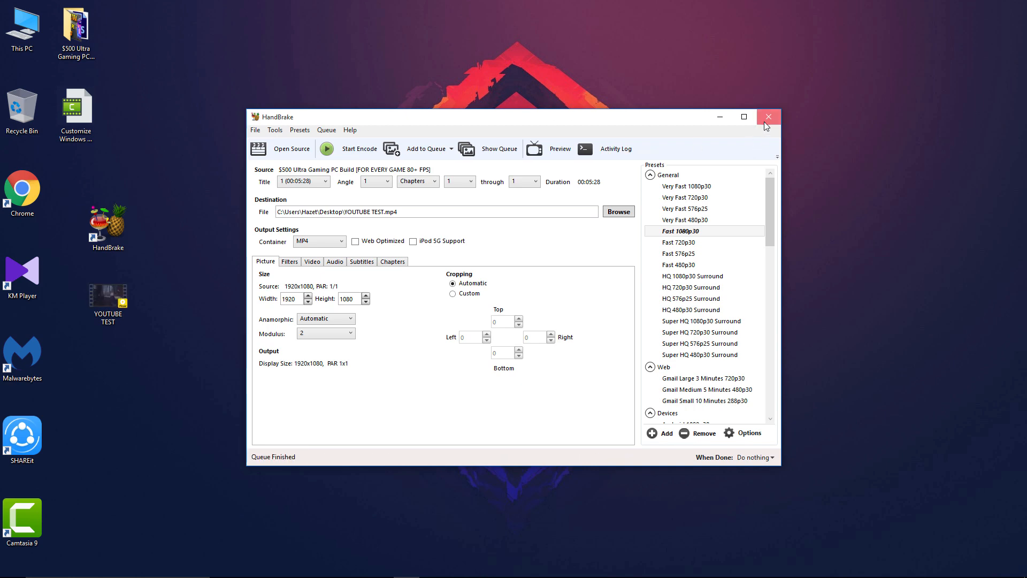
Step: Close HandBrake once the YOUTUBE TEST.mp4 encode queue has finished
{"action": "left_click", "coordinate": [768, 117]}
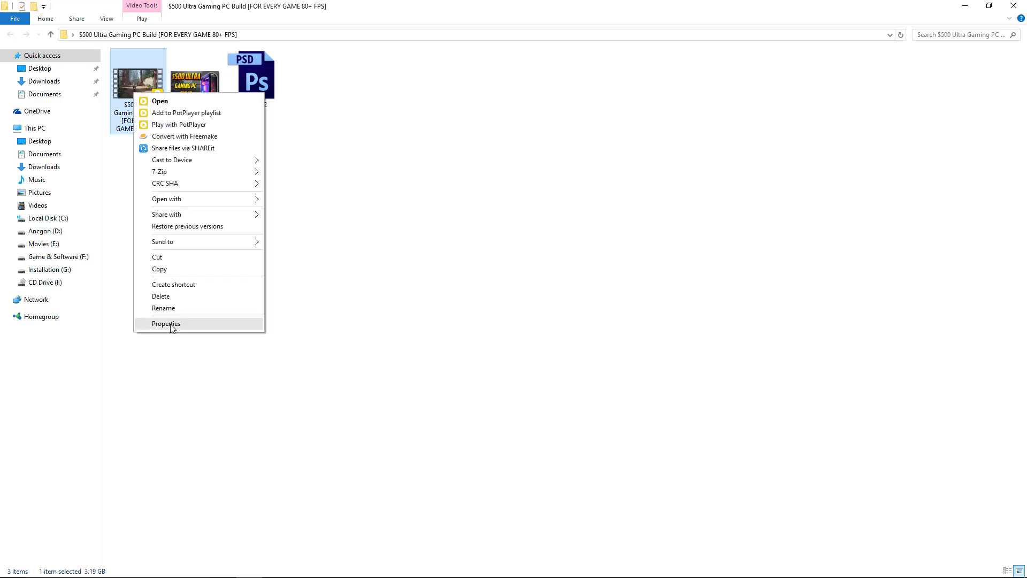
Step: Show the original video's Properties to compare its 3.19 GB against YOUTUBE TEST's 427 MB
{"action": "left_click", "coordinate": [166, 323]}
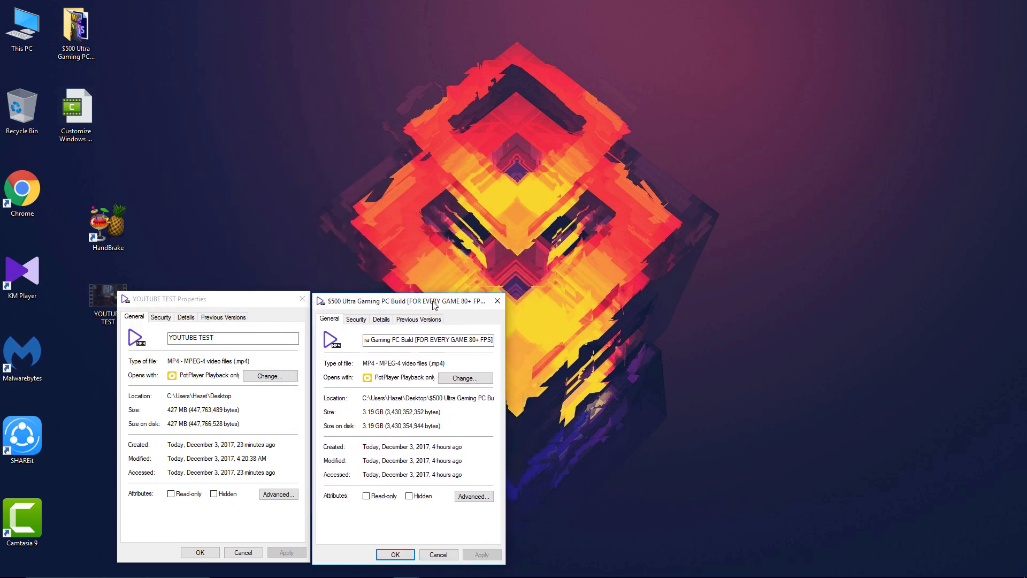